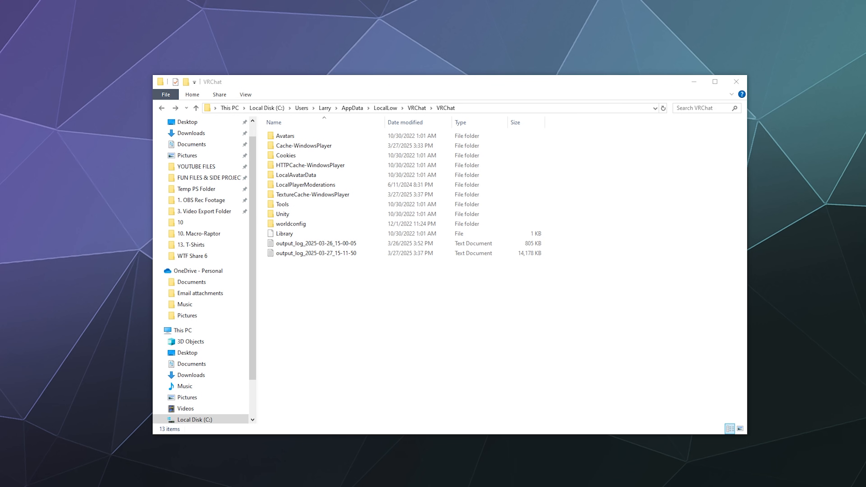
{"action": "mouse_move", "coordinate": [376, 369]}
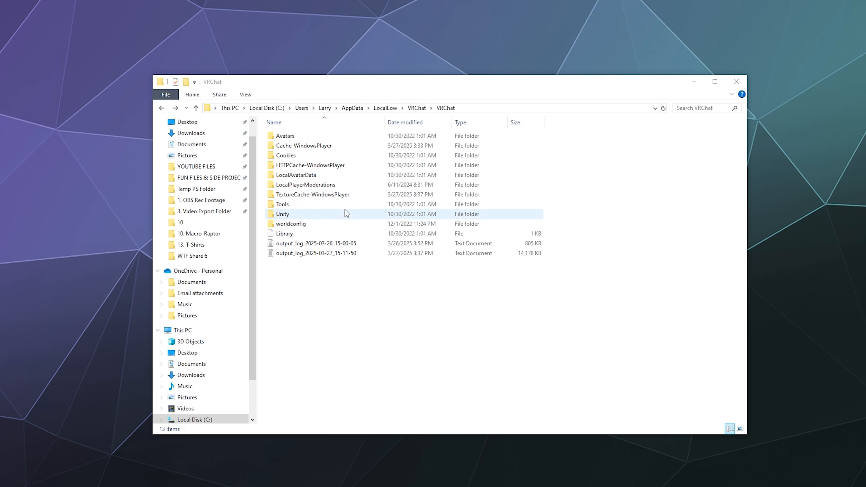
- Open the Roaming app-data folder by searching %appdata% from the taskbar
{"action": "left_click", "coordinate": [304, 145]}
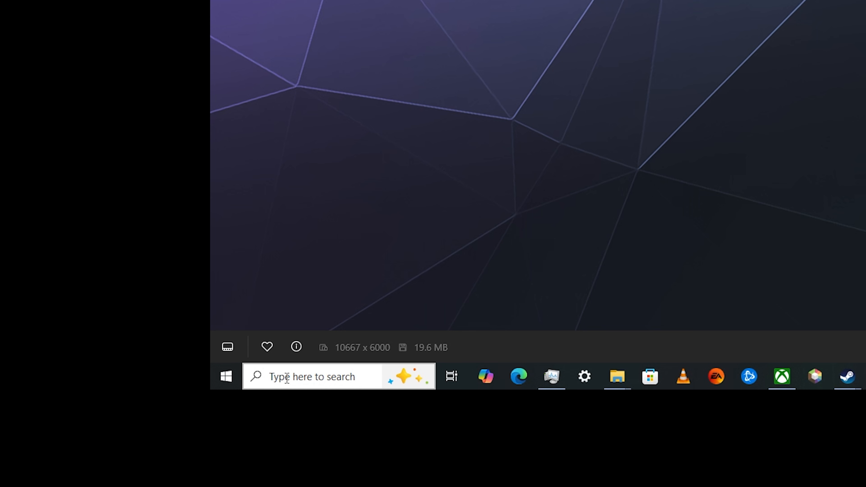
{"action": "type", "text": "%appdata%"}
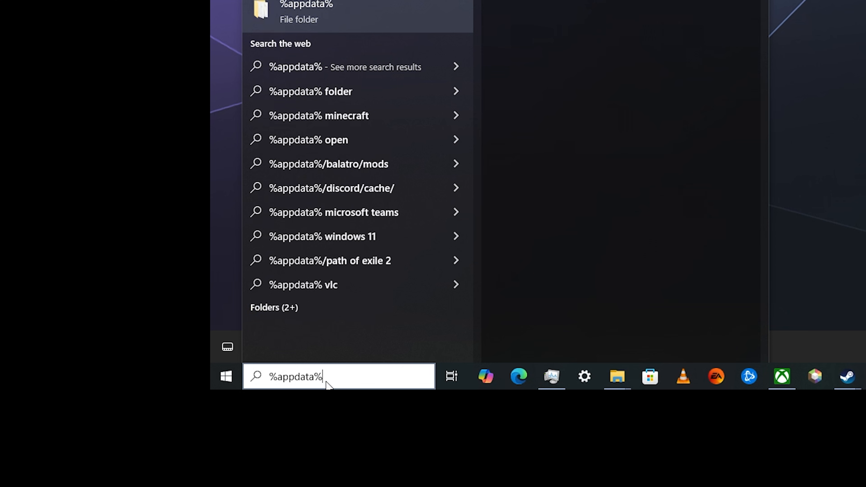
{"action": "key", "text": "enter"}
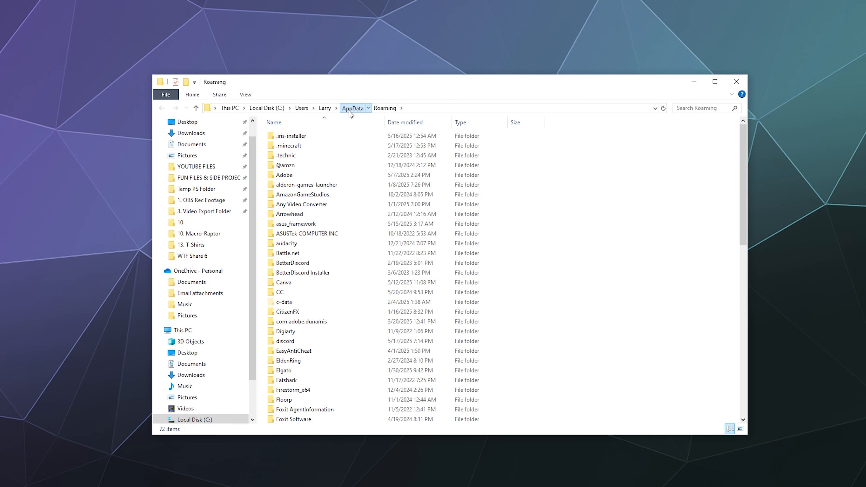
- Navigate from AppData into LocalLow and then the VRChat folder
{"action": "left_click", "coordinate": [352, 108]}
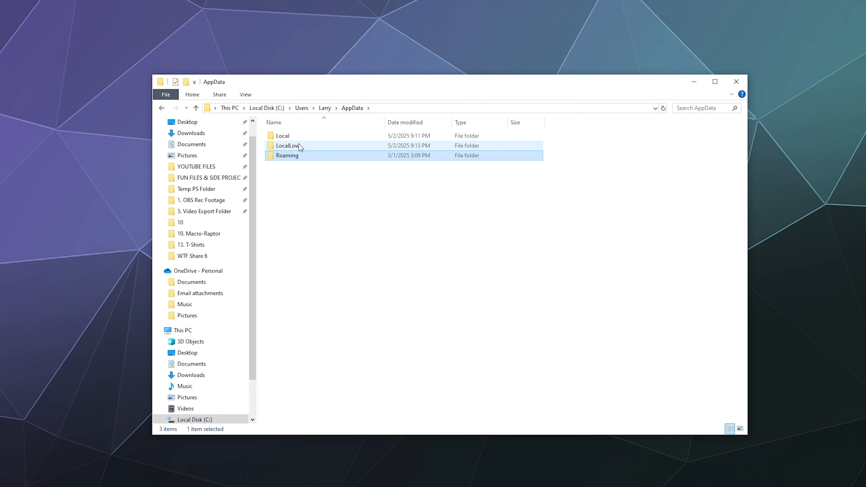
{"action": "double_click", "coordinate": [288, 146]}
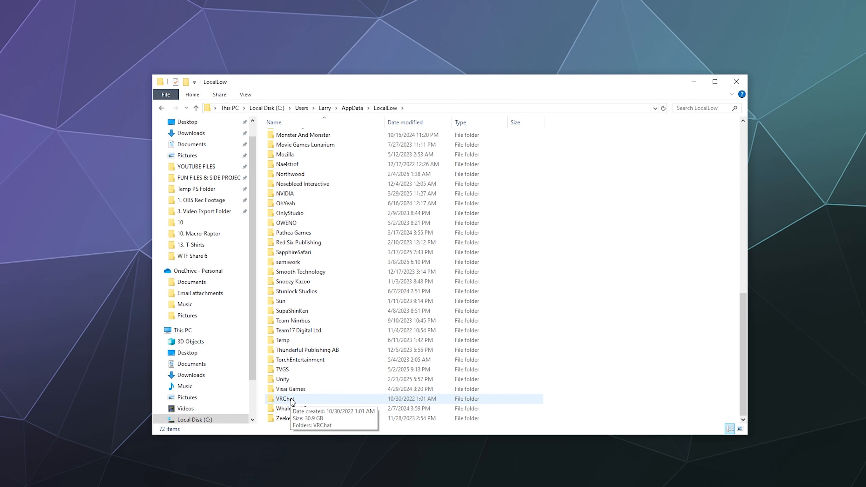
{"action": "double_click", "coordinate": [285, 399]}
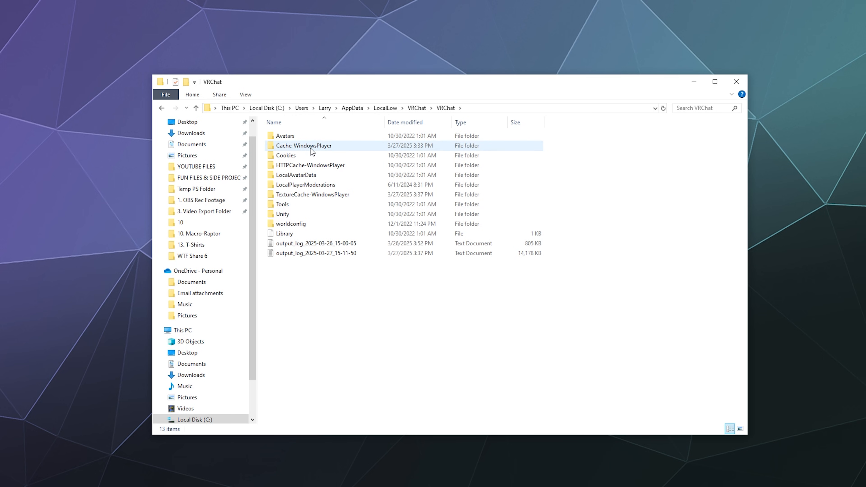
{"action": "mouse_move", "coordinate": [303, 145]}
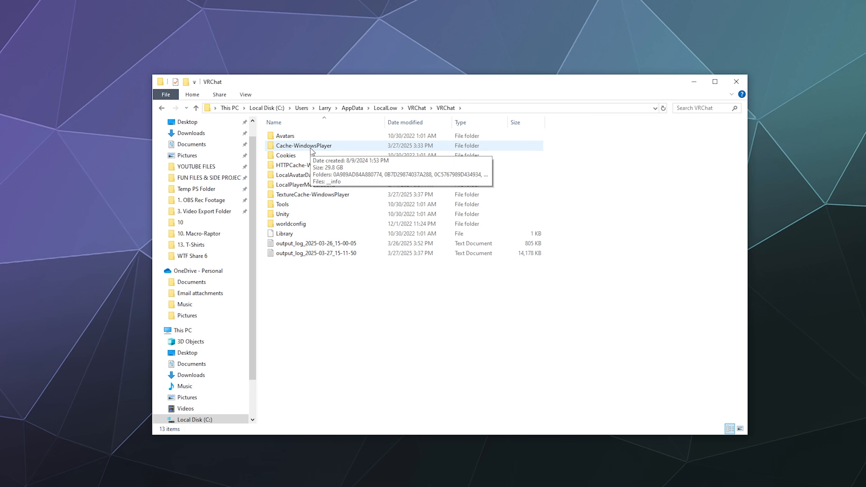
{"action": "left_click", "coordinate": [303, 145]}
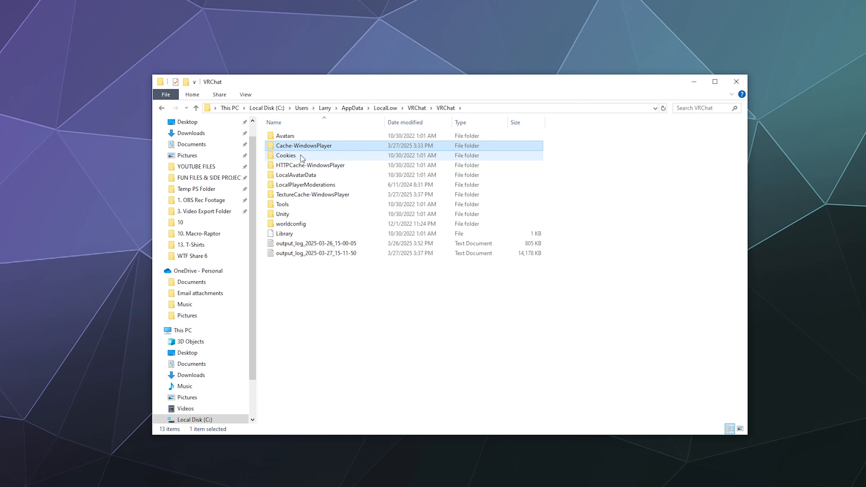
{"action": "mouse_move", "coordinate": [303, 146]}
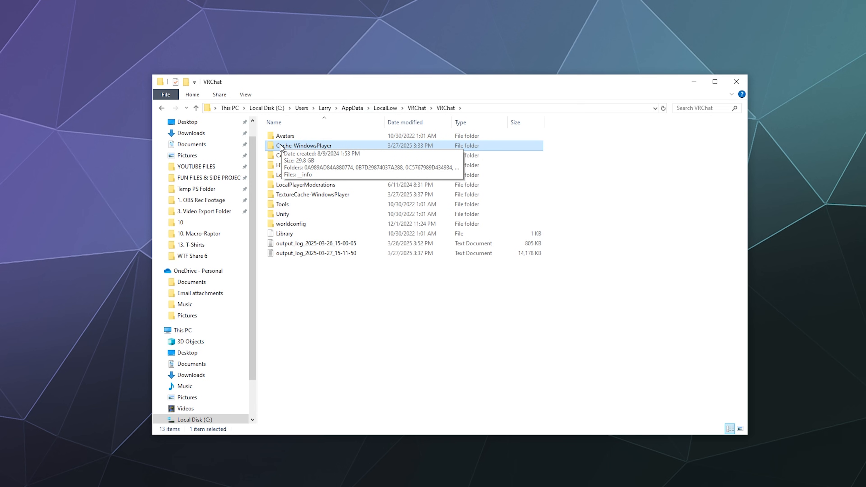
{"action": "mouse_move", "coordinate": [304, 155]}
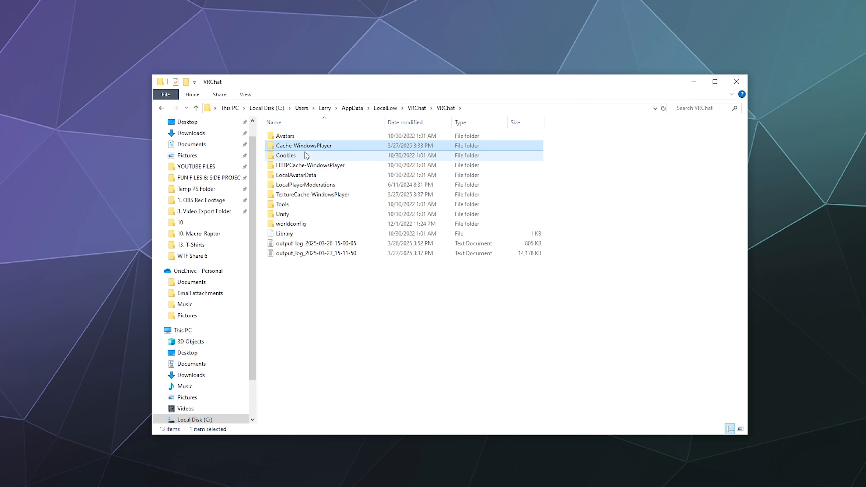
{"action": "right_click", "coordinate": [303, 145]}
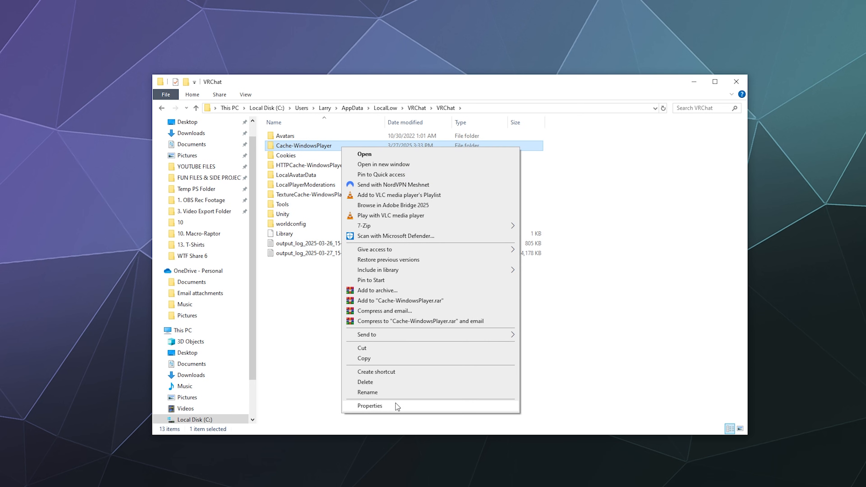
{"action": "left_click", "coordinate": [369, 406]}
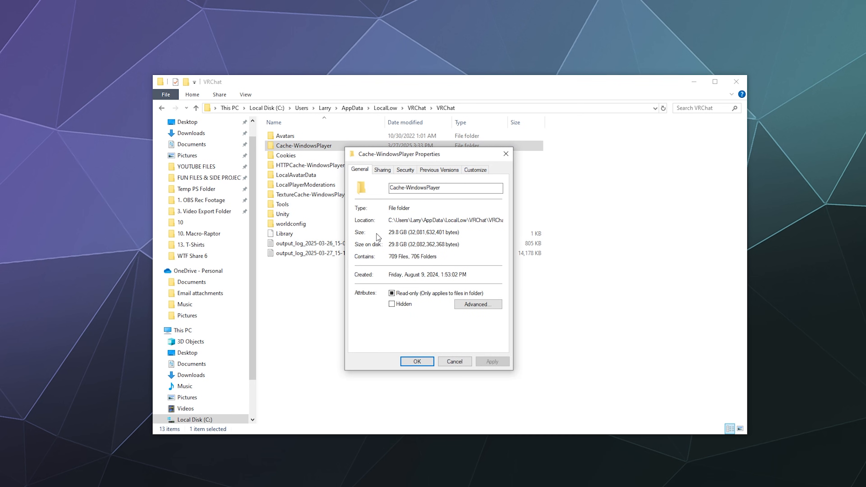
{"action": "mouse_move", "coordinate": [477, 318]}
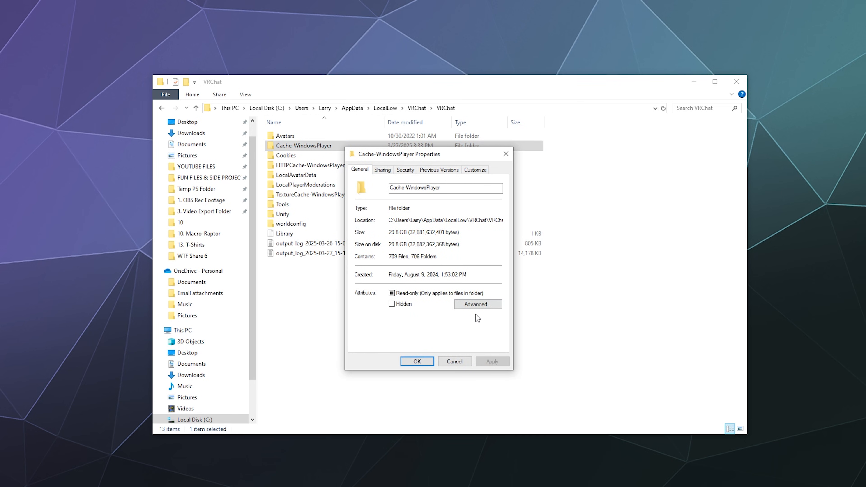
{"action": "left_click", "coordinate": [454, 362]}
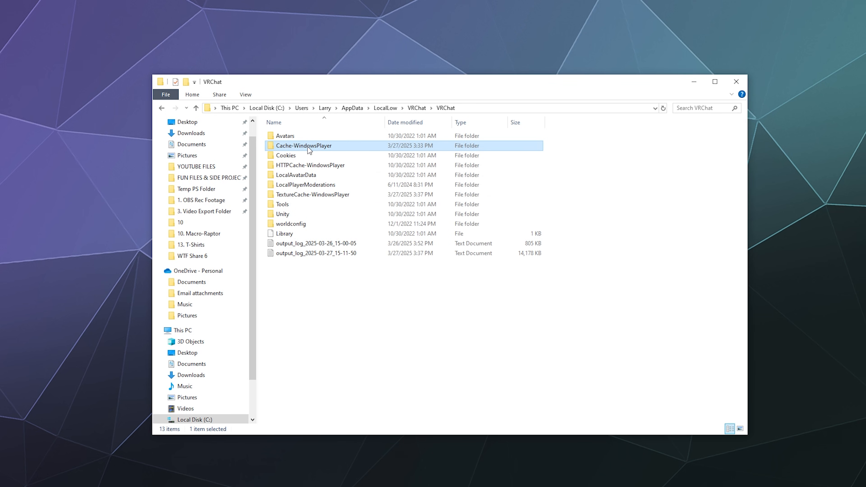
- Select all contents of Cache-WindowsPlayer and delete them to the Recycle Bin
{"action": "double_click", "coordinate": [303, 146]}
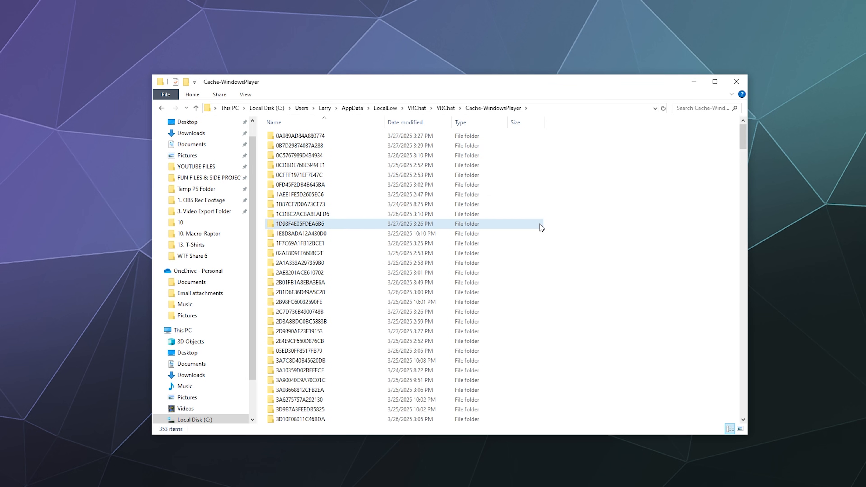
{"action": "key", "text": "ctrl+a"}
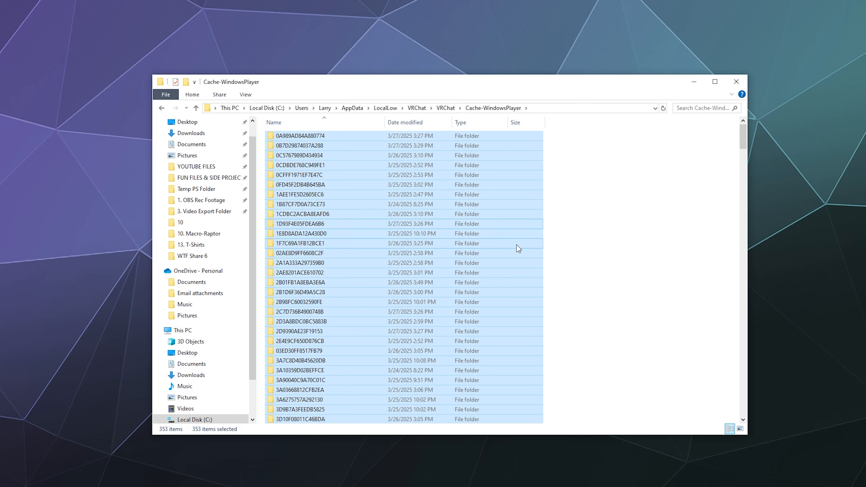
{"action": "right_click", "coordinate": [438, 282]}
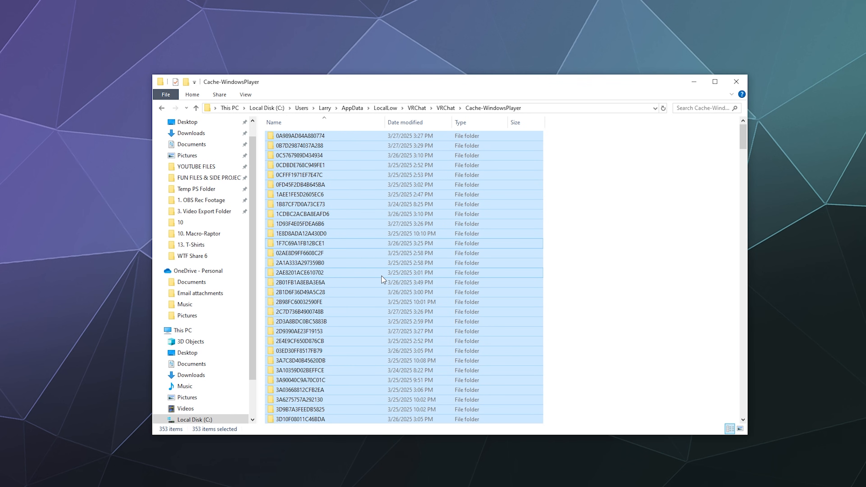
{"action": "key", "text": "Delete"}
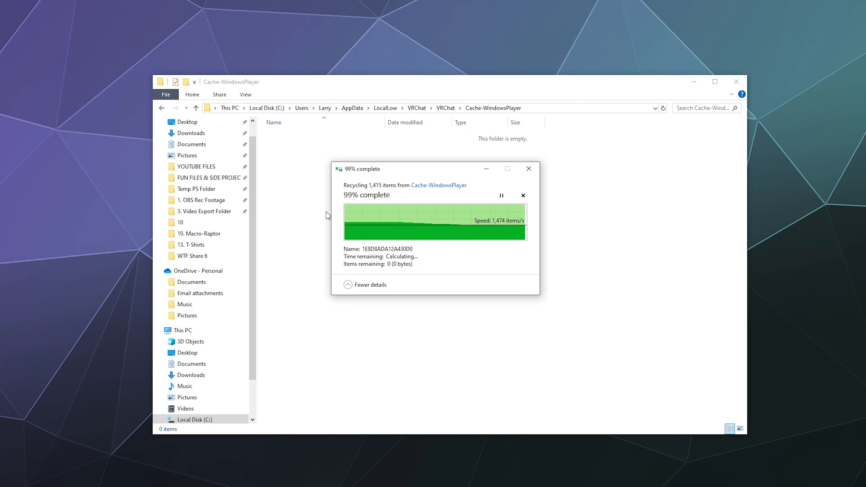
{"action": "mouse_move", "coordinate": [333, 196]}
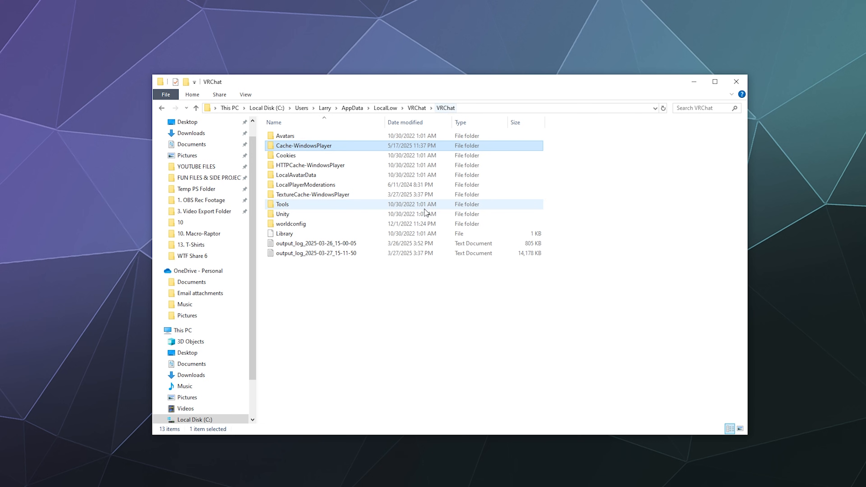
{"action": "left_click", "coordinate": [384, 308]}
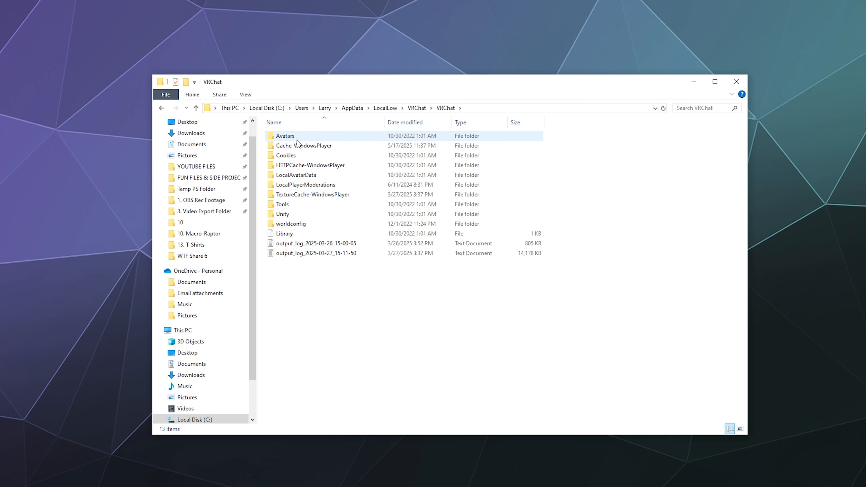
{"action": "double_click", "coordinate": [303, 146]}
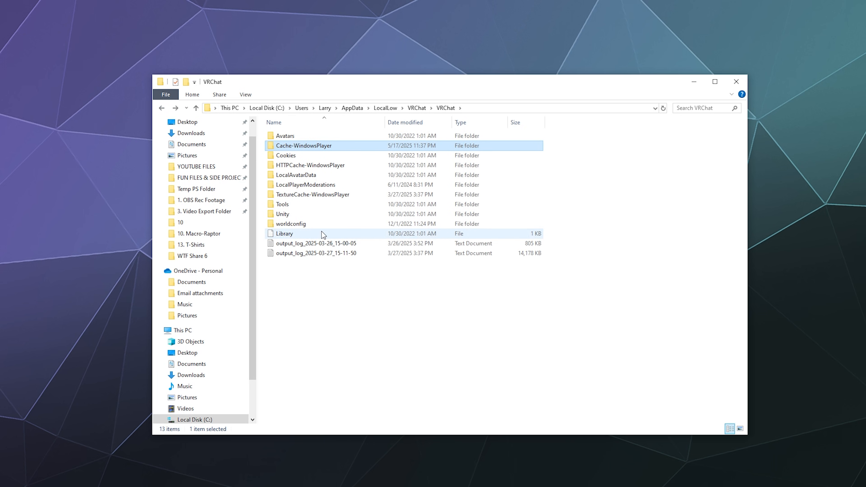
{"action": "left_click", "coordinate": [317, 325]}
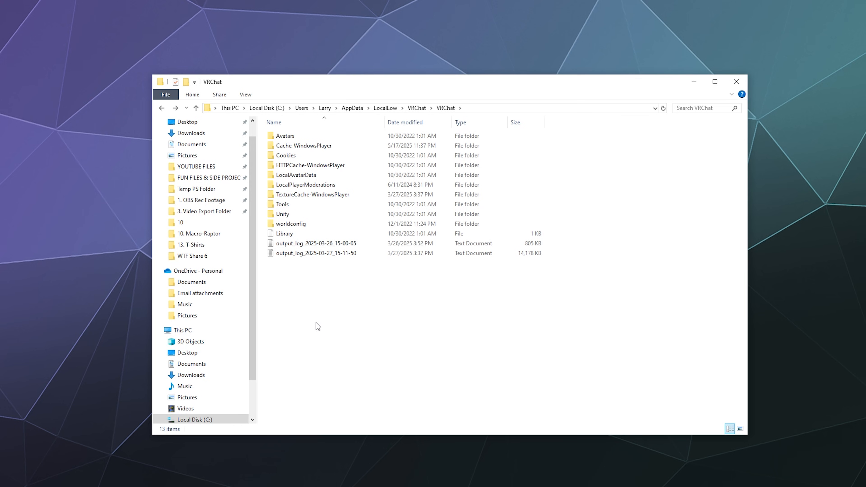
{"action": "mouse_move", "coordinate": [317, 310]}
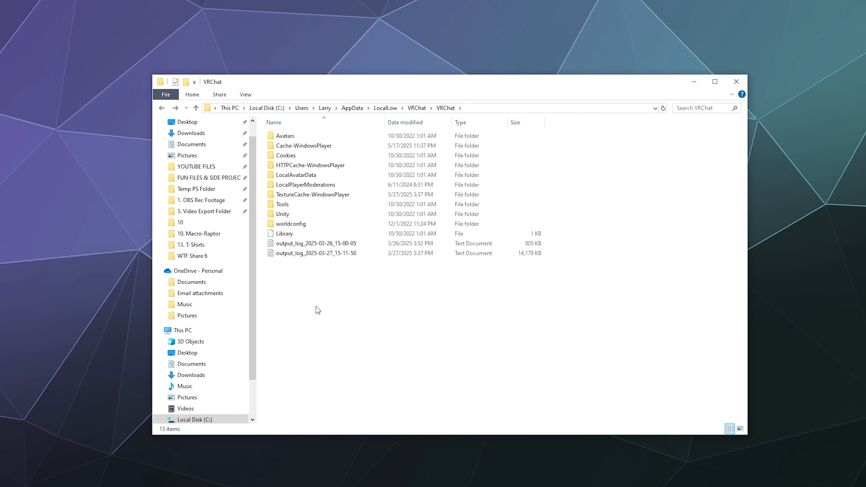
{"action": "mouse_move", "coordinate": [317, 310]}
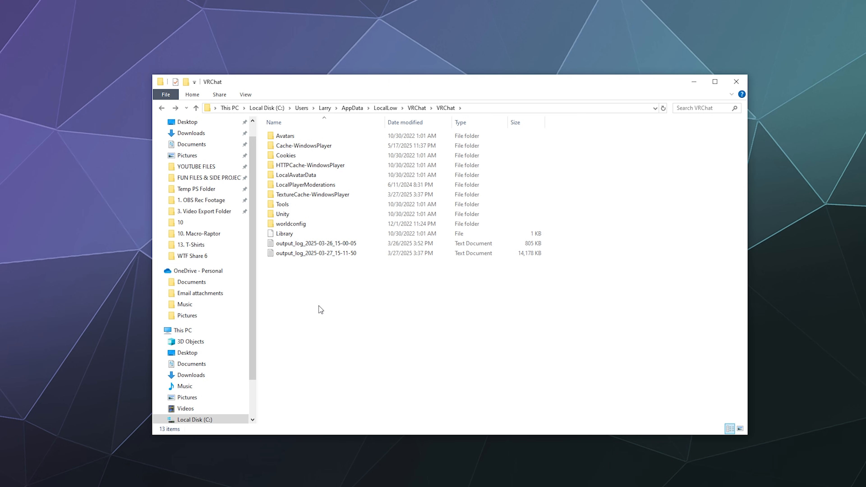
{"action": "mouse_move", "coordinate": [323, 308]}
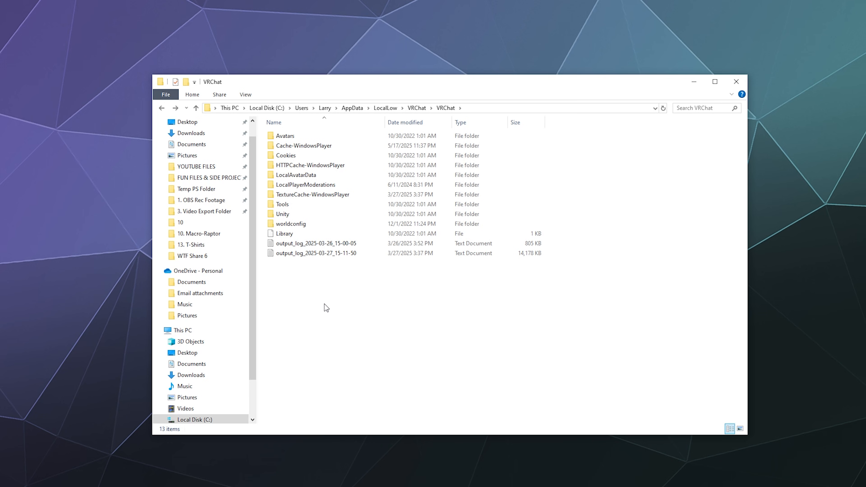
{"action": "mouse_move", "coordinate": [329, 306]}
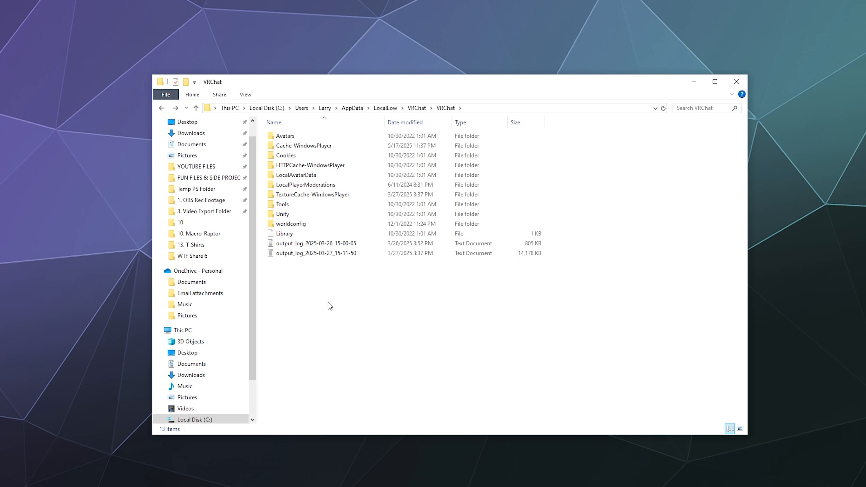
{"action": "double_click", "coordinate": [305, 185]}
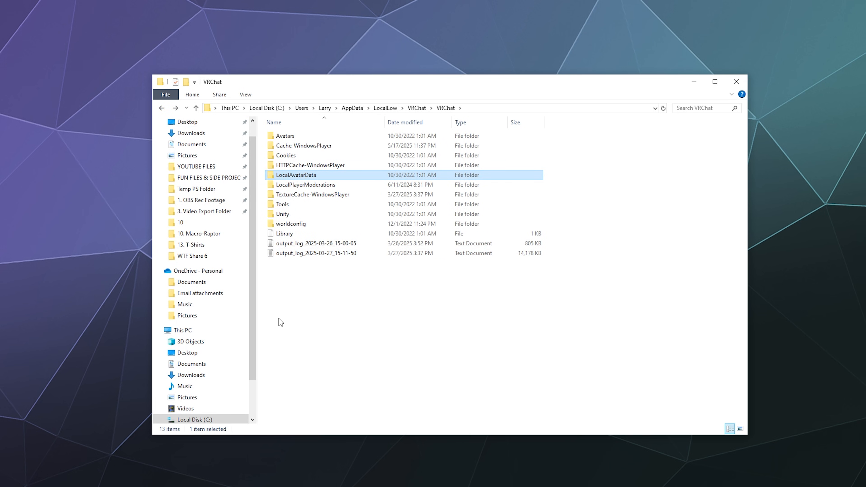
{"action": "mouse_move", "coordinate": [279, 328]}
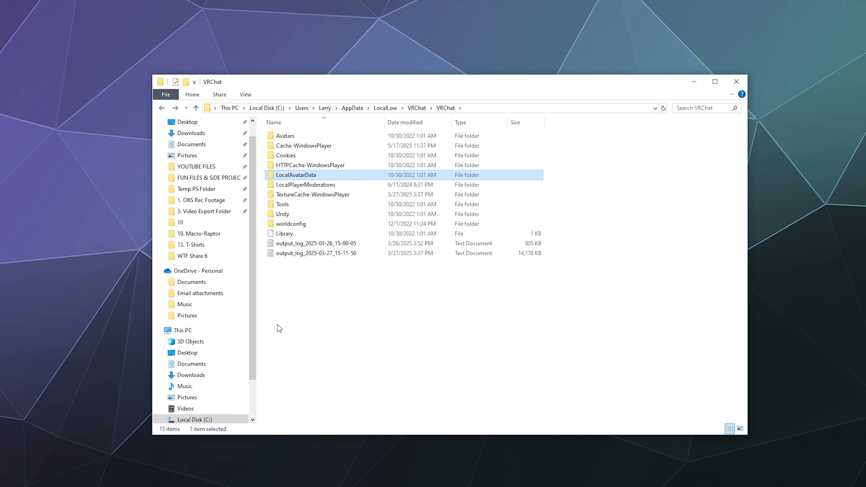